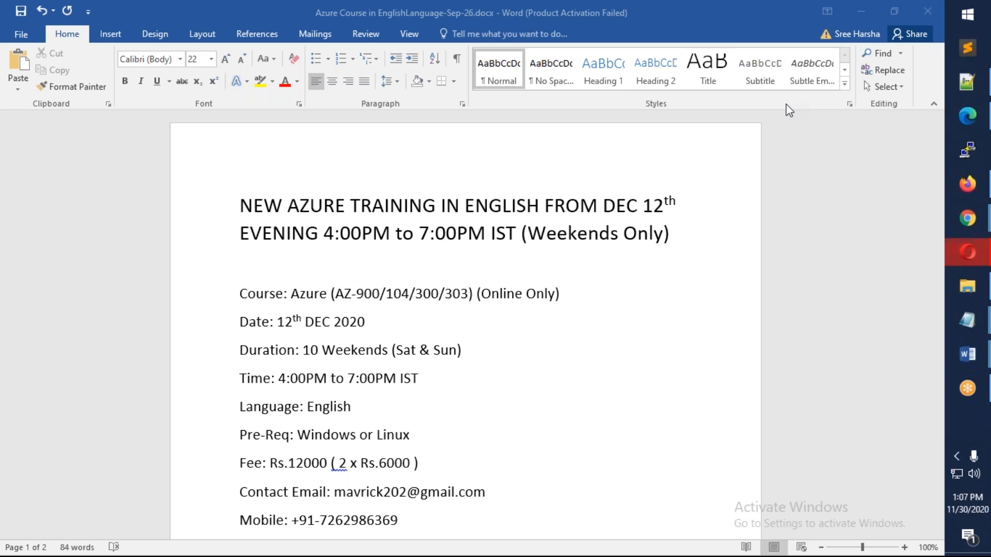
pyautogui.moveTo(270, 249)
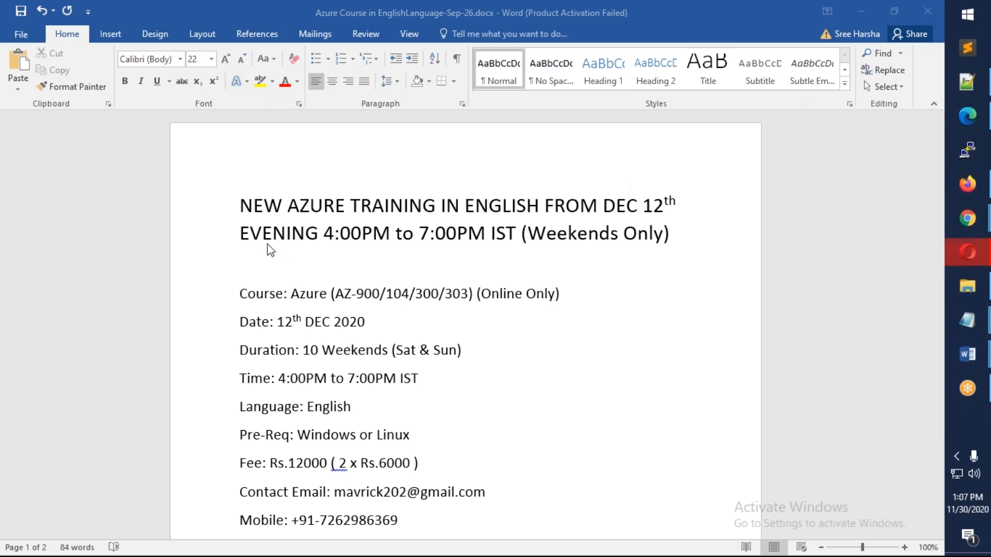
pyautogui.moveTo(480, 249)
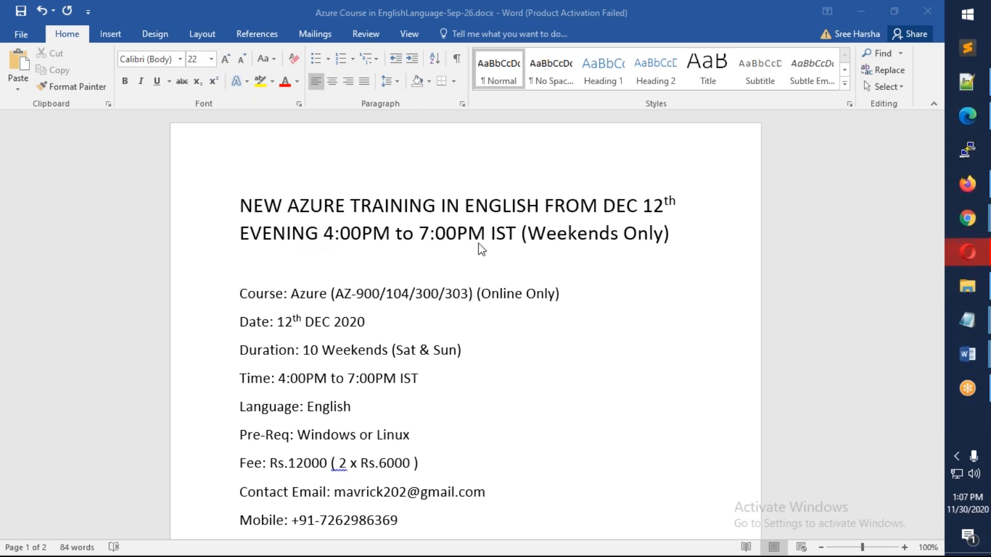
pyautogui.moveTo(479, 185)
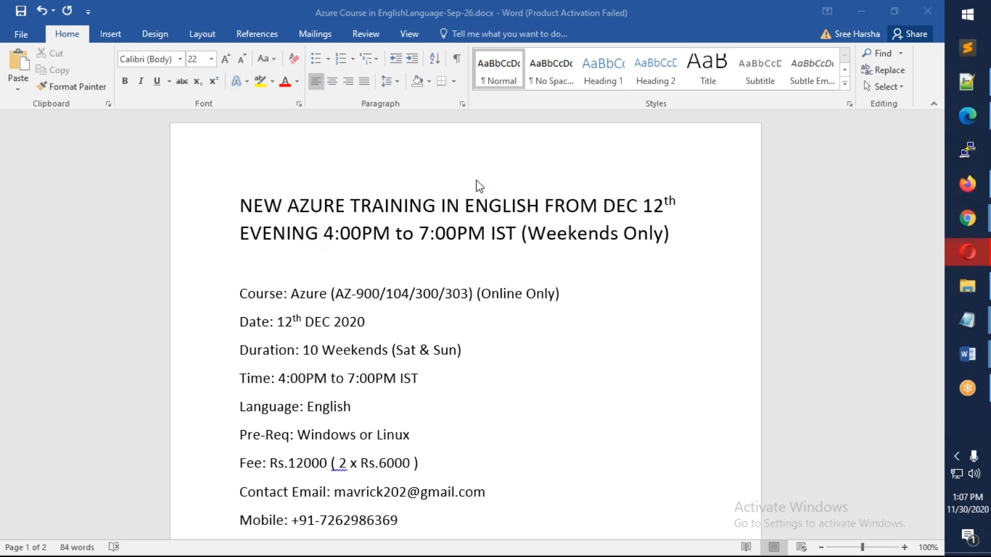
# - Review the GoToMeeting join link line in the announcement
pyautogui.scroll(-3)
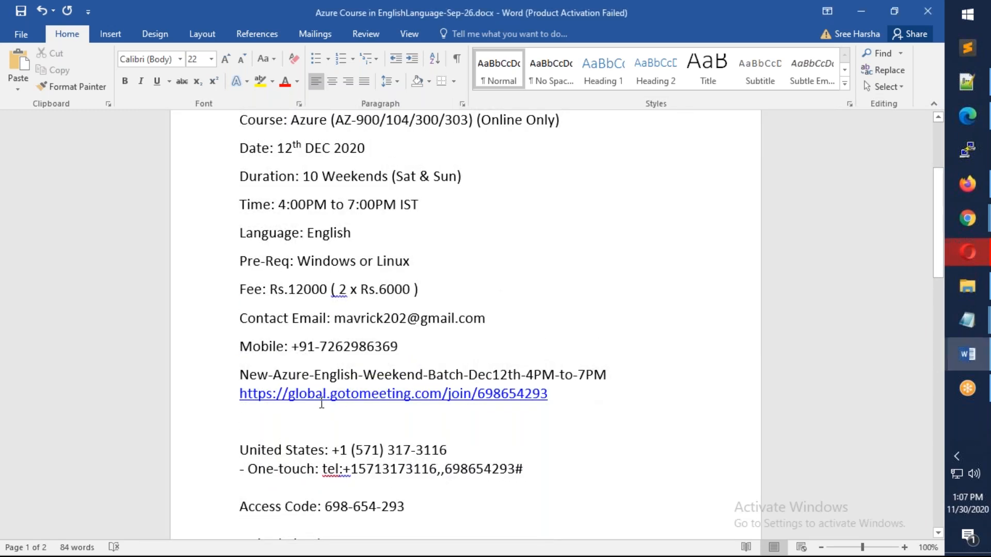
pyautogui.moveTo(239, 393); pyautogui.dragTo(547, 393)
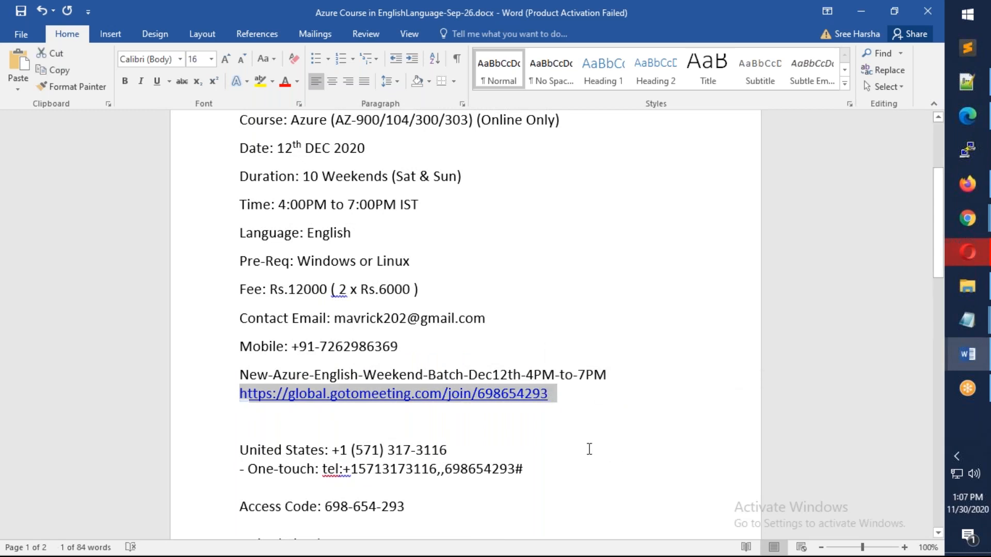
pyautogui.click(606, 374)
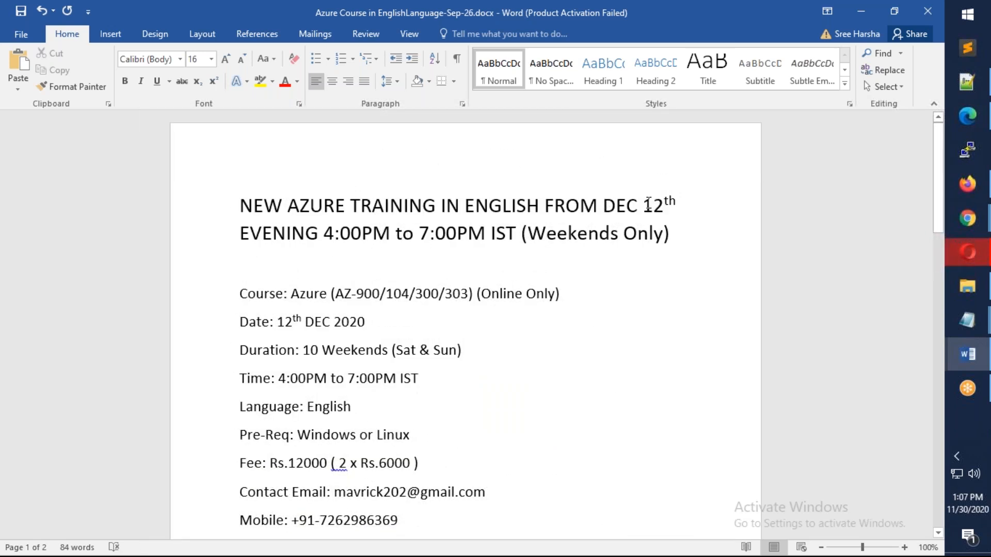
pyautogui.moveTo(527, 318)
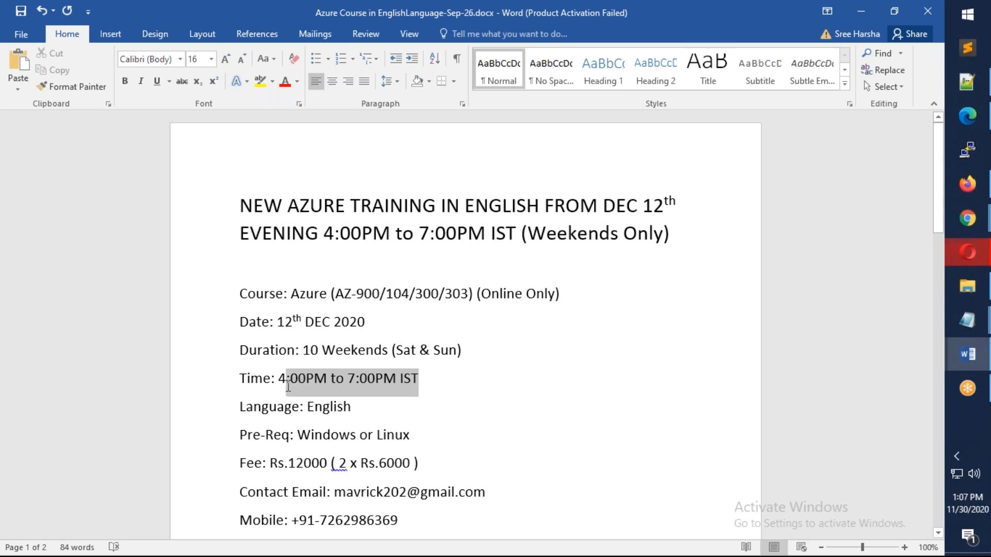
# - Check the Windows or Linux prerequisite line and remove the 300 code, leaving AZ-900/104/303
pyautogui.click(351, 407)
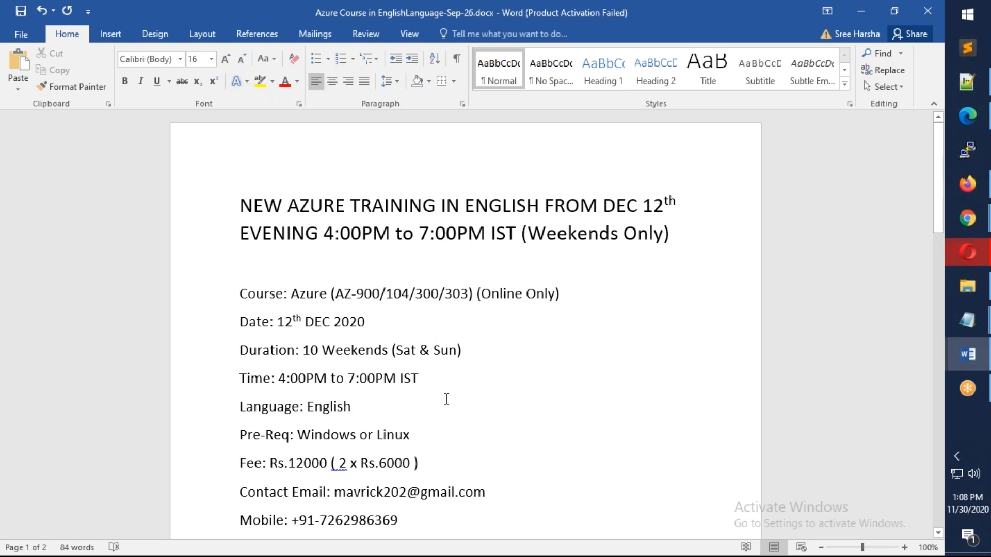
pyautogui.click(351, 406)
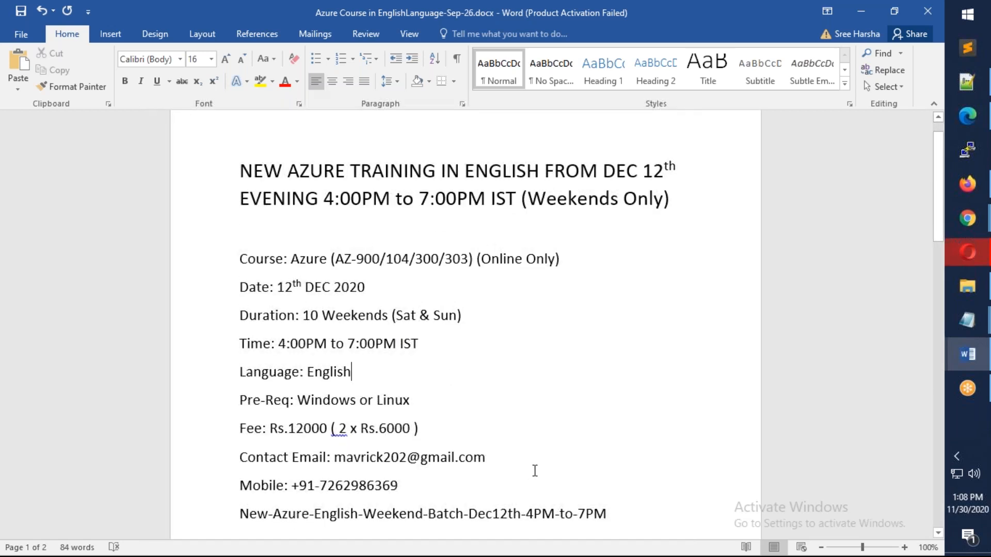
pyautogui.moveTo(298, 400); pyautogui.dragTo(412, 400)
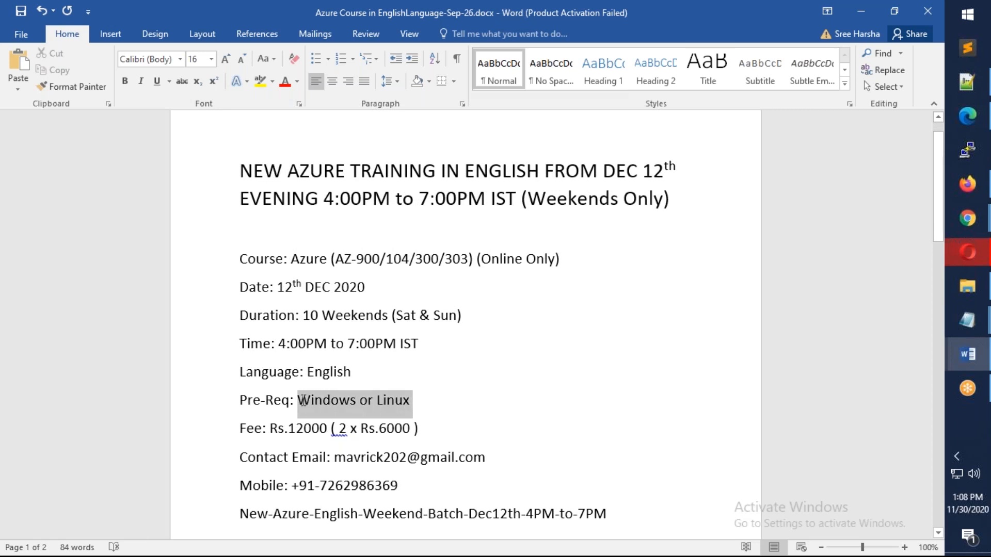
pyautogui.click(353, 400)
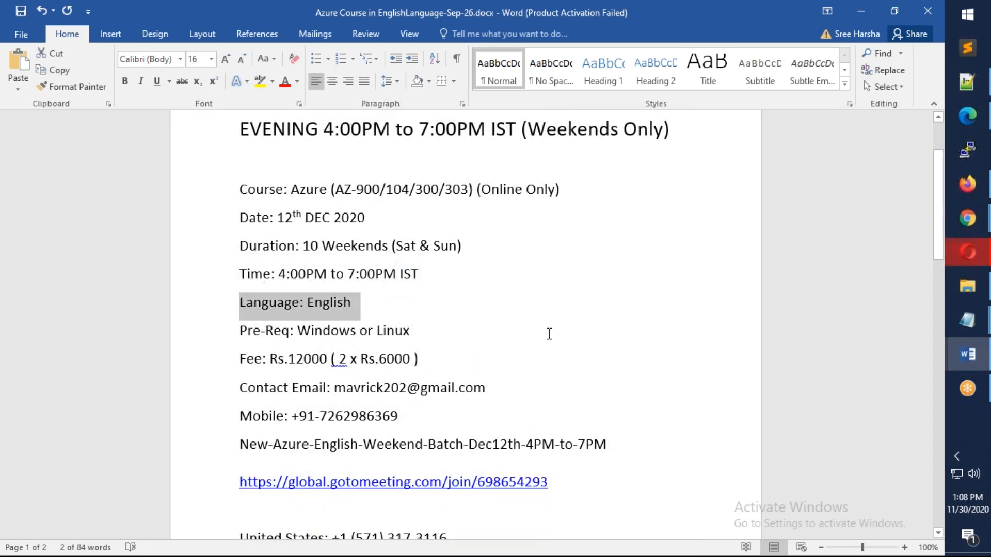
pyautogui.doubleClick(357, 189)
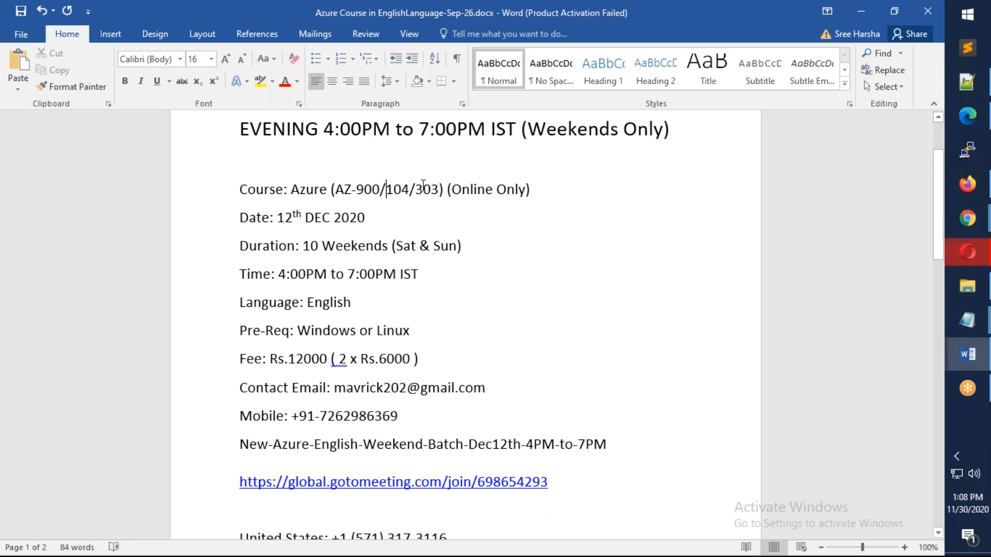
# - Add the AZ- prefix to 104 and 303 so the line reads AZ-900/AZ-104/AZ-303
pyautogui.write('AZ-')
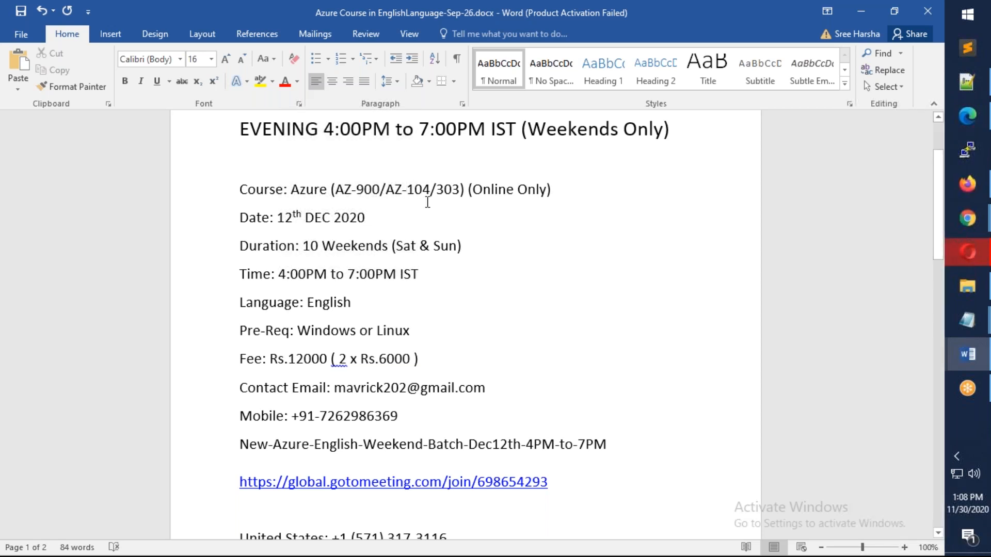
pyautogui.write('AZ-')
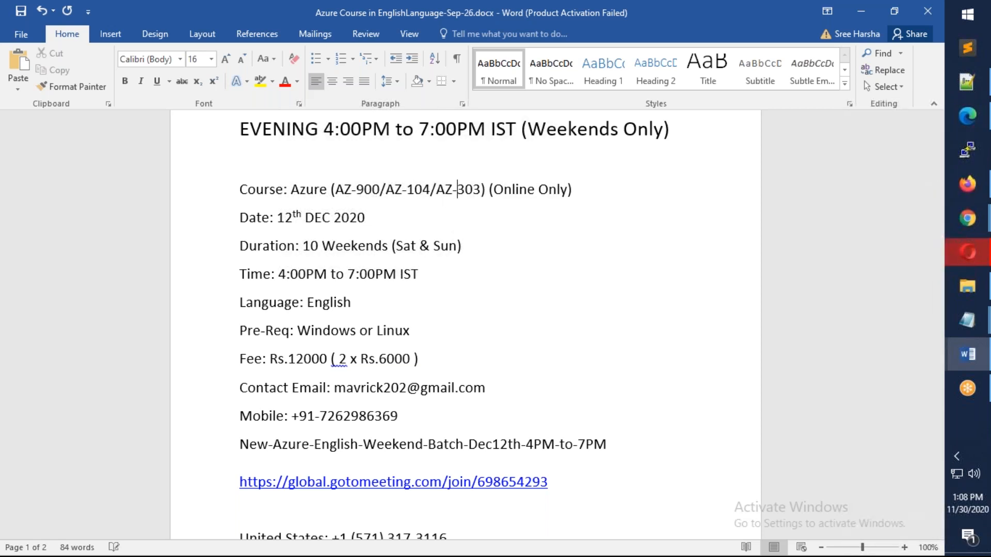
pyautogui.scroll(-3)
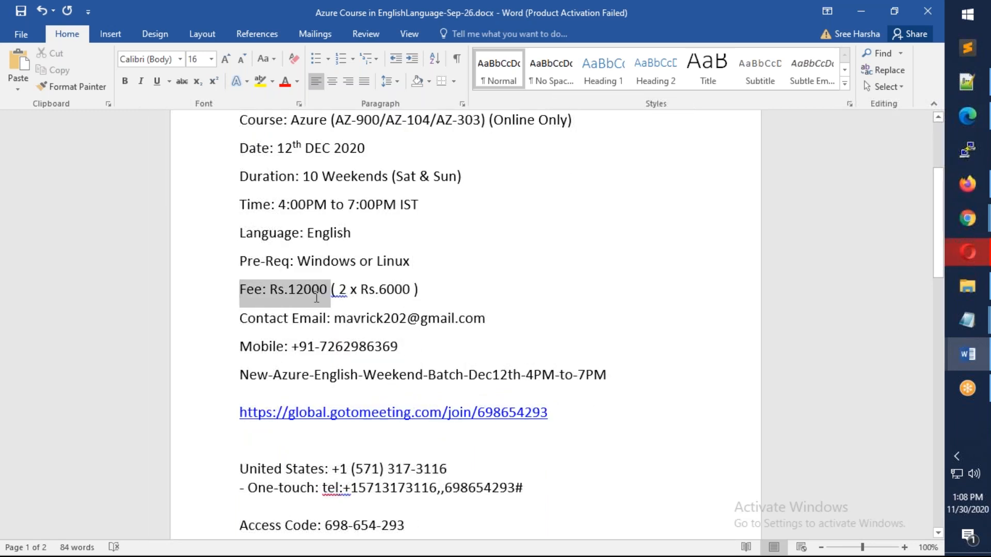
pyautogui.click(354, 304)
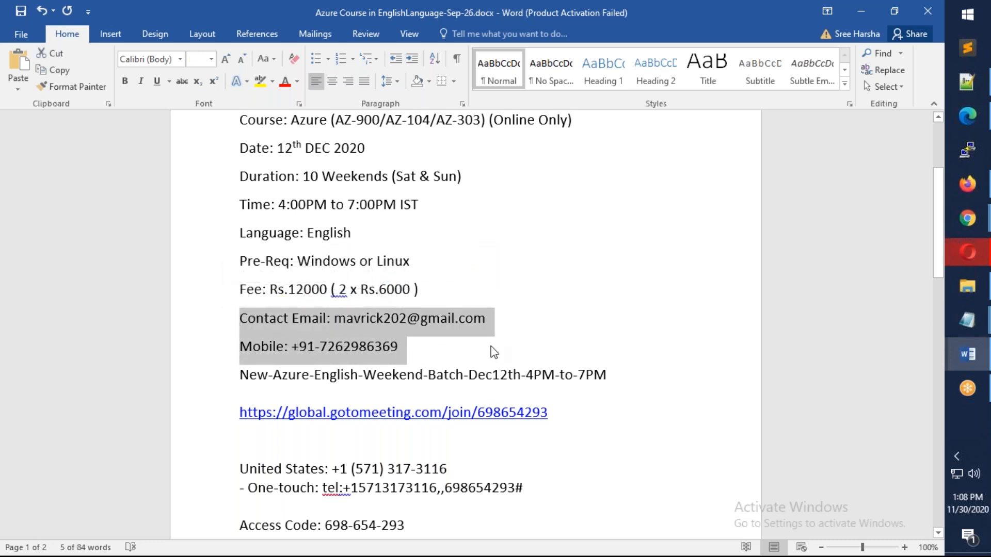
pyautogui.moveTo(492, 373)
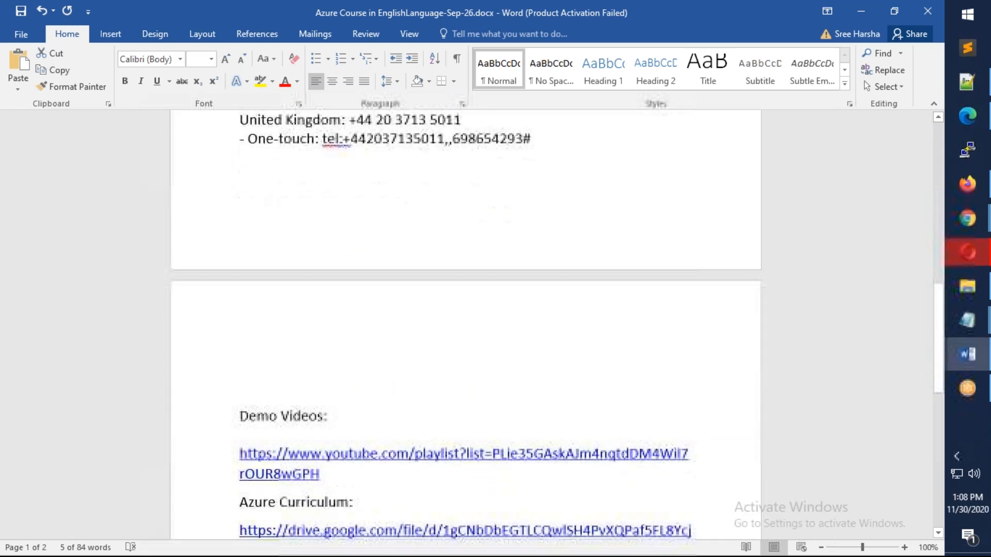
pyautogui.scroll(-3)
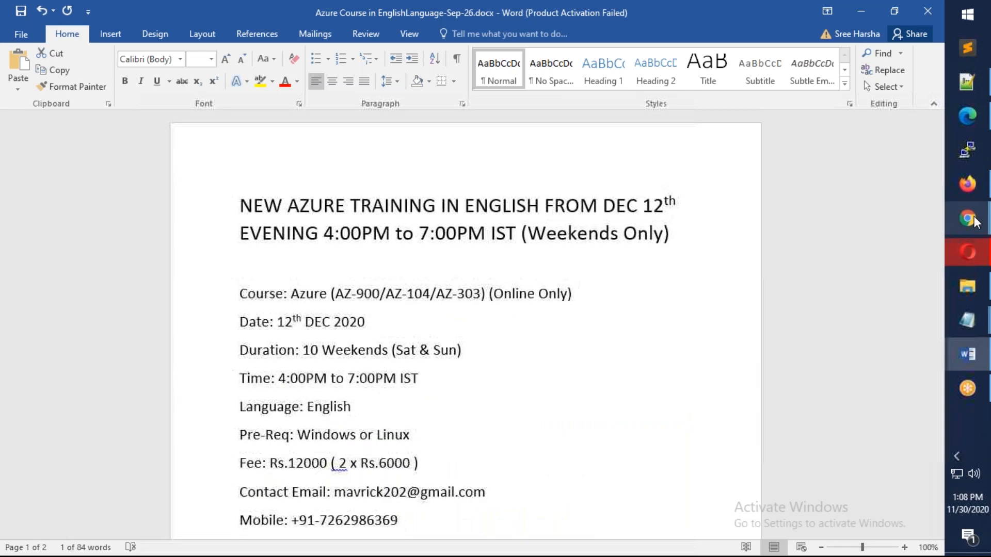
# - Switch to the browser and scroll the Drive preview to the Azure Course Curriculum topic list
pyautogui.click(966, 218)
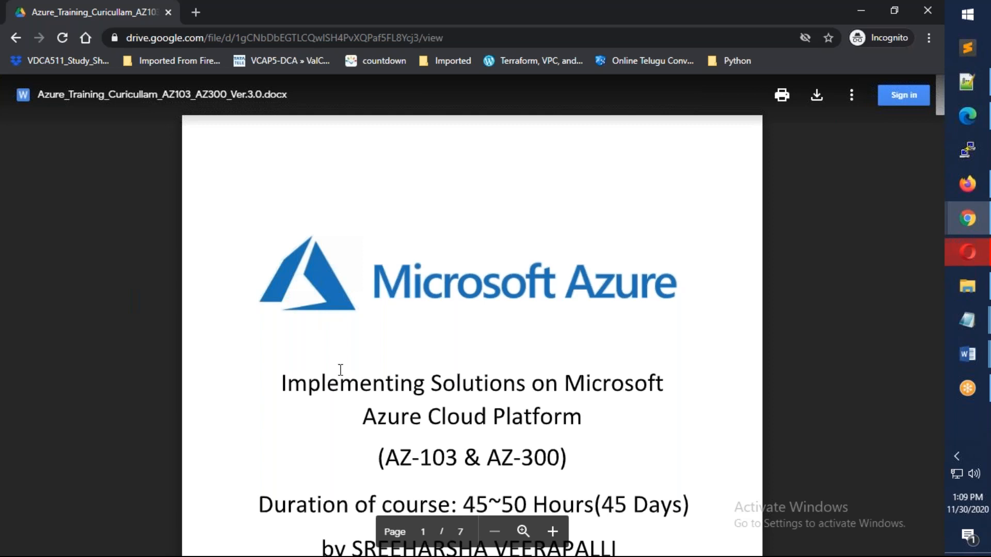
pyautogui.scroll(-3)
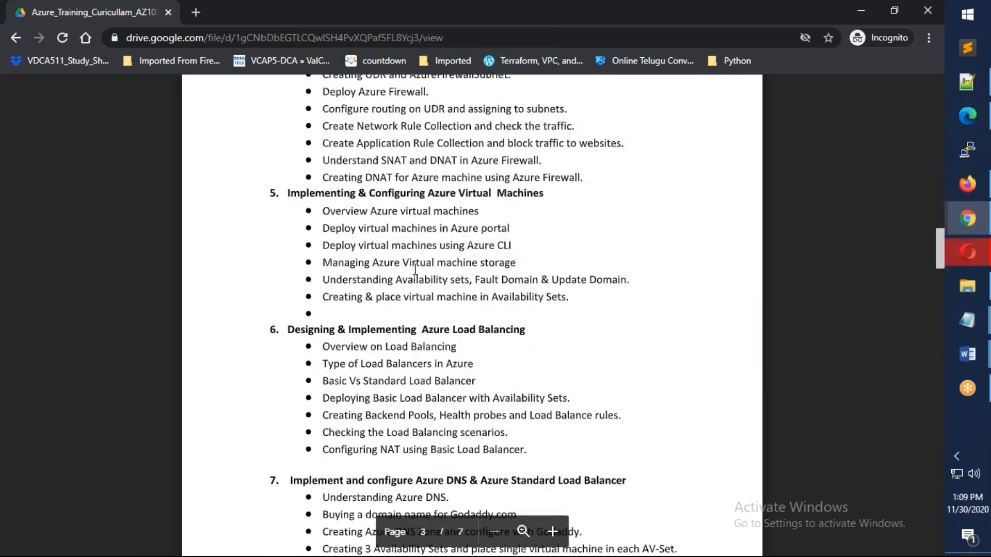
pyautogui.scroll(-3)
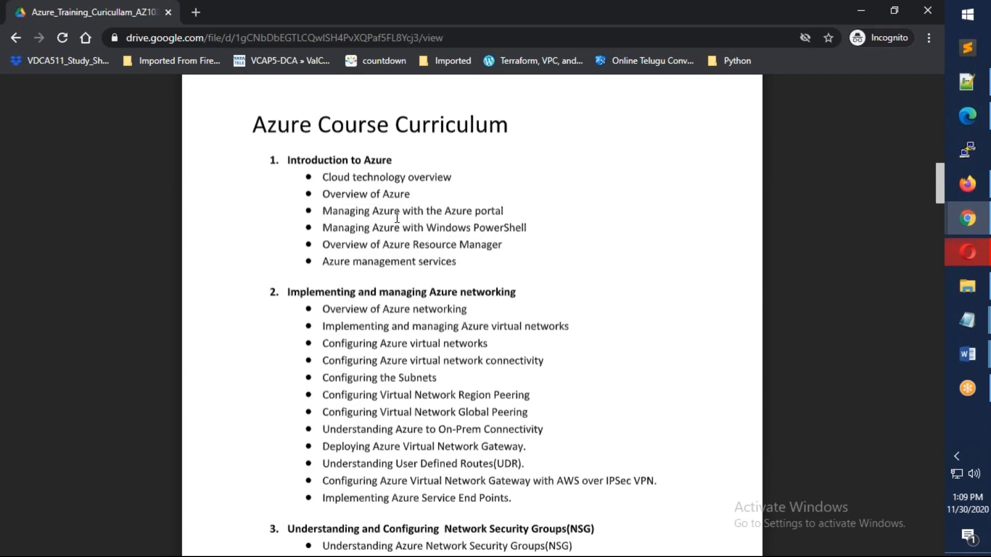
# - Read the curriculum from Azure Storage down through the networking sections
pyautogui.scroll(-3)
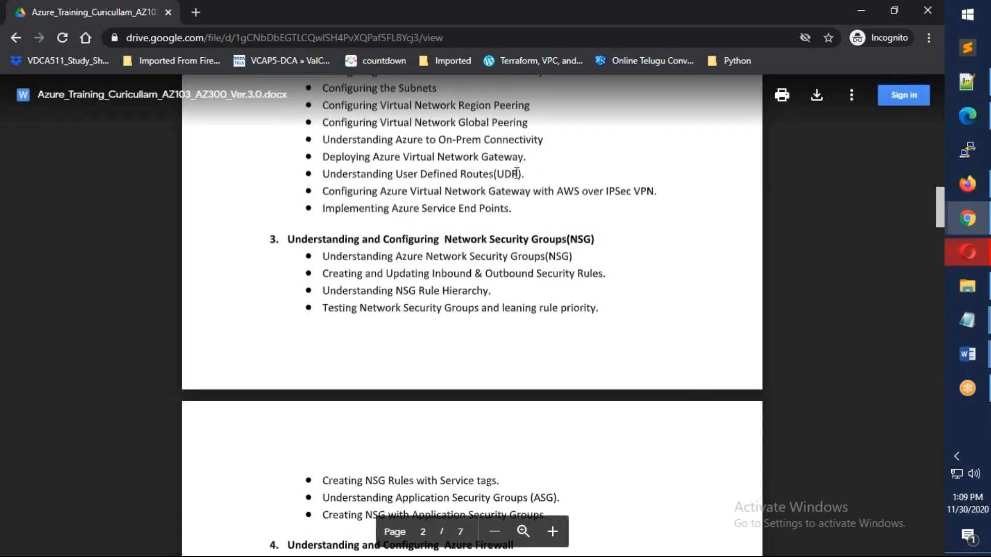
pyautogui.scroll(-3)
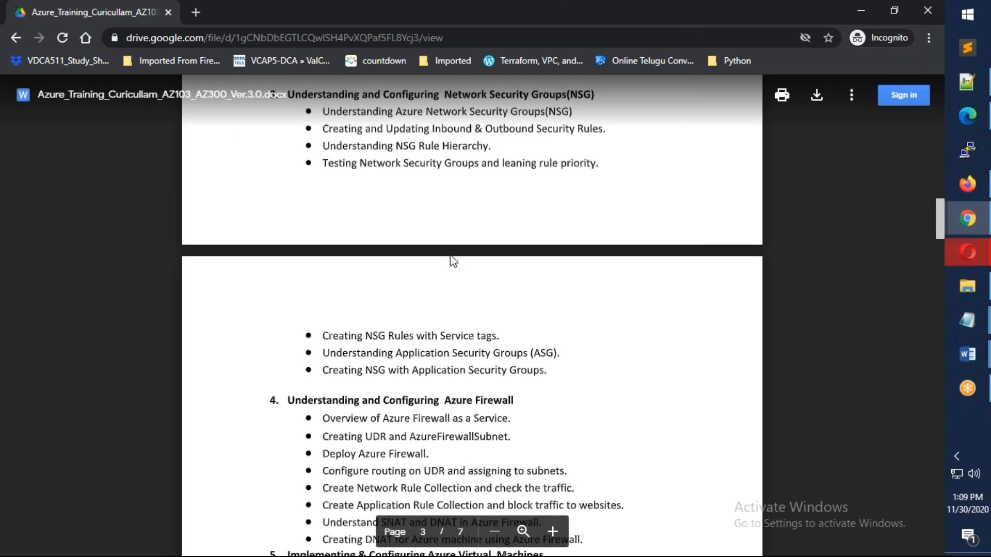
pyautogui.scroll(-3)
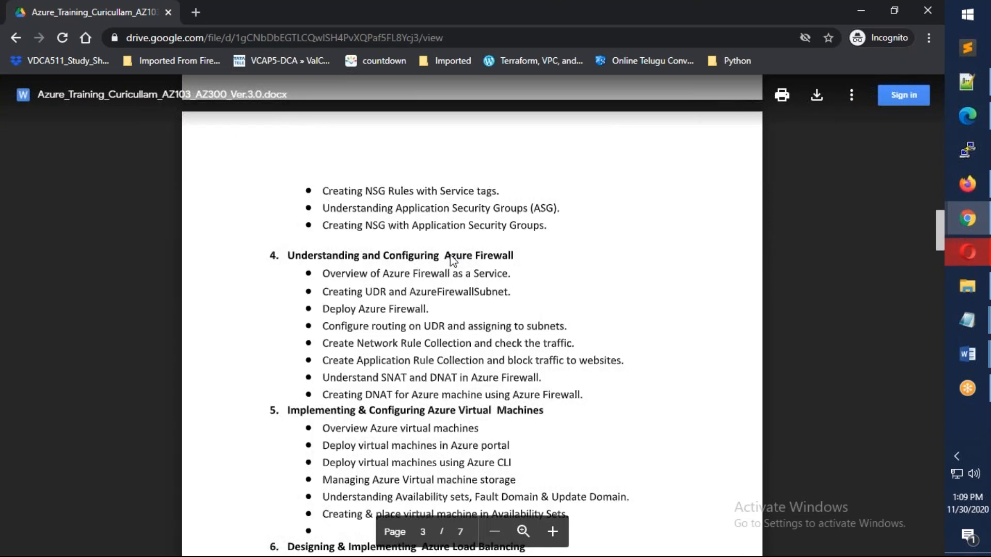
pyautogui.scroll(-3)
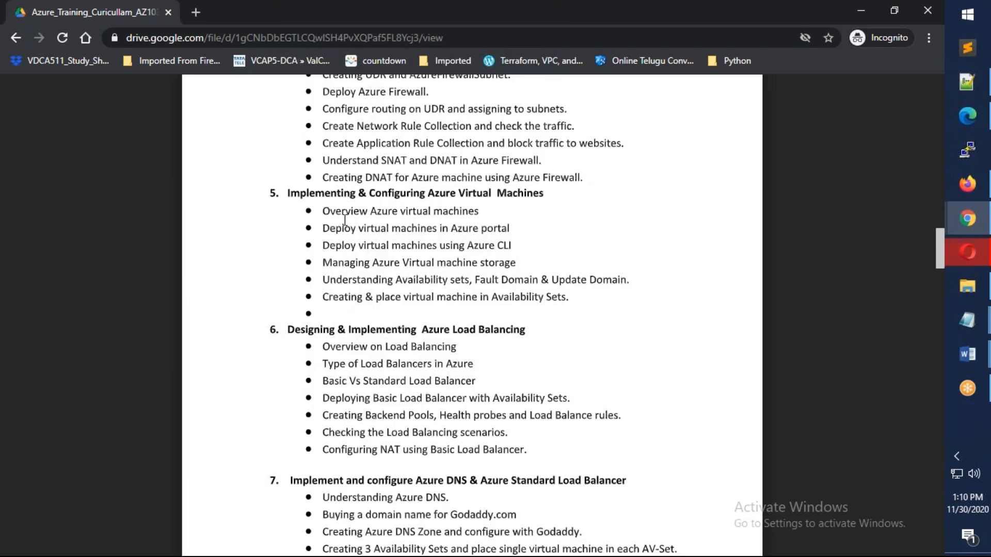
# - Continue through Active Directory and automation to section 16, apps for Containers
pyautogui.scroll(-3)
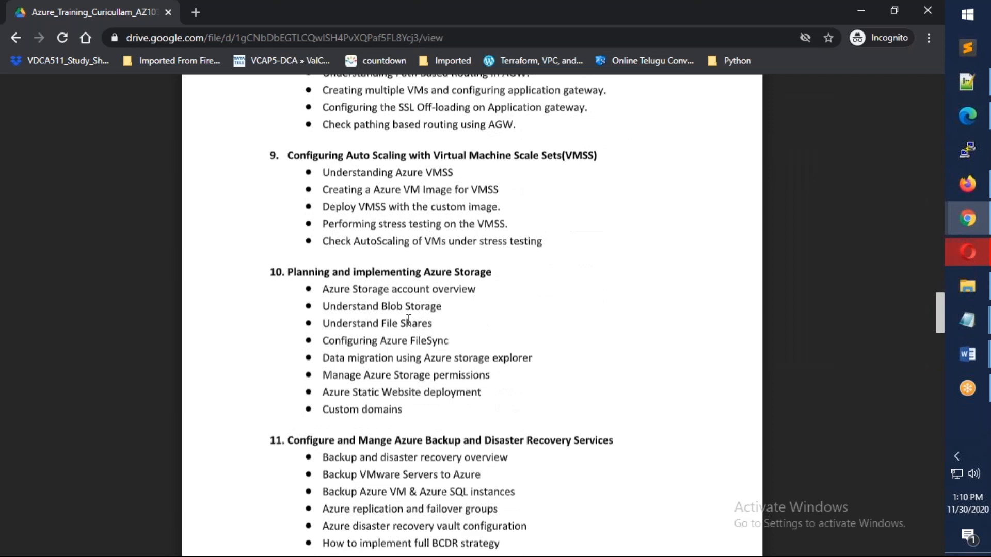
pyautogui.moveTo(465, 308)
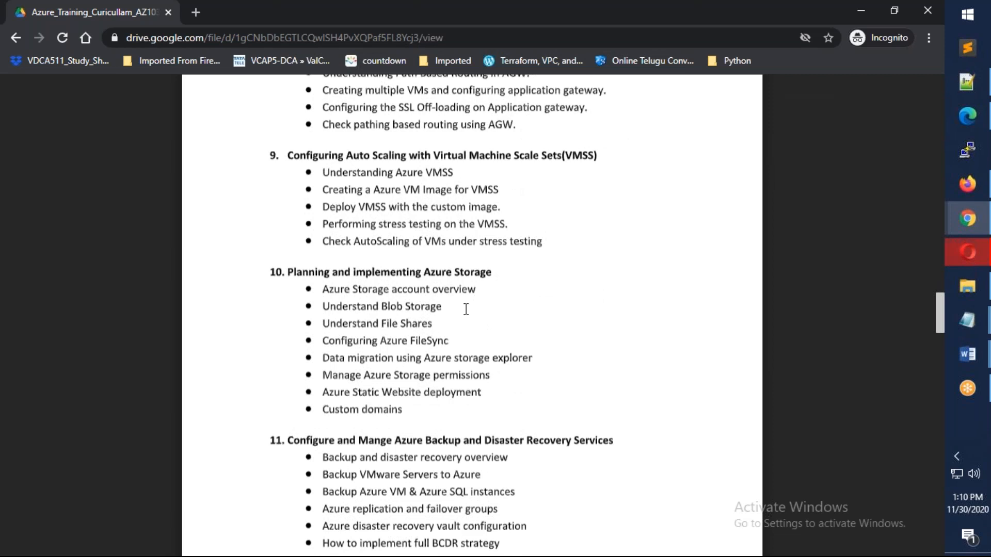
pyautogui.scroll(-3)
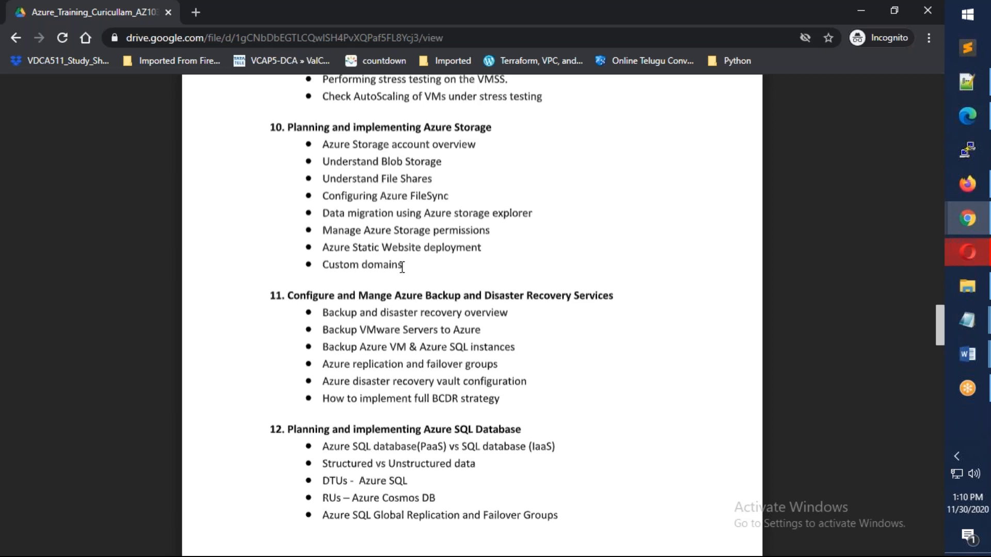
pyautogui.scroll(-3)
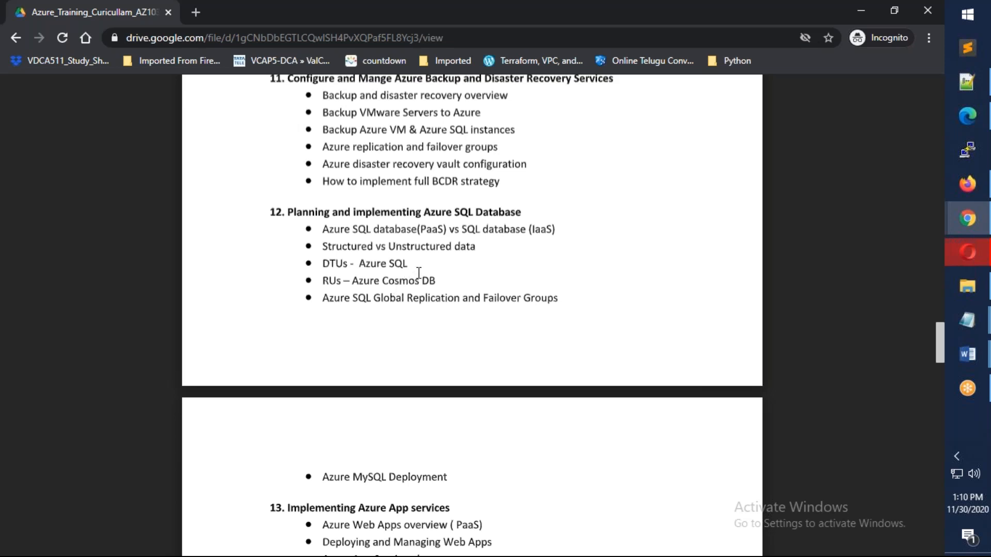
pyautogui.doubleClick(394, 281)
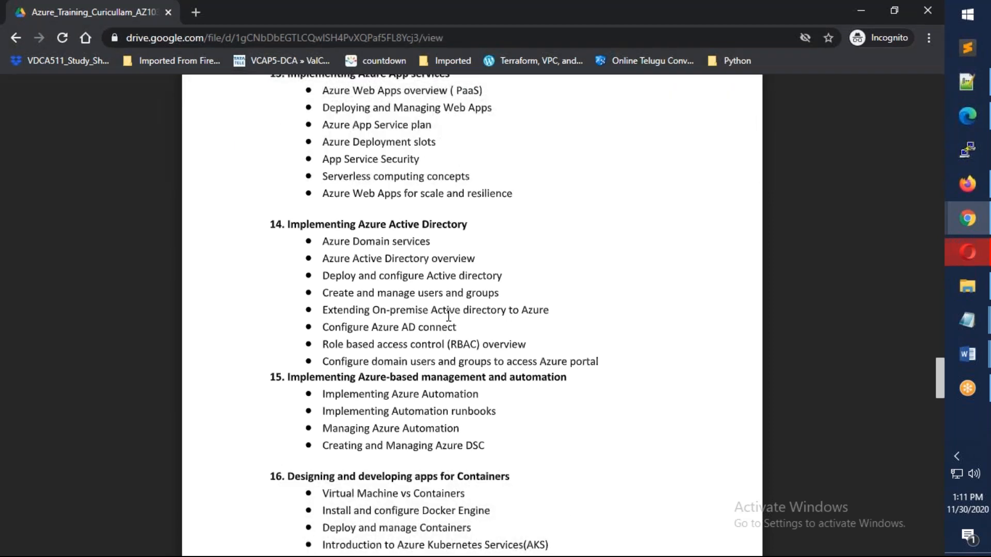
pyautogui.moveTo(447, 324)
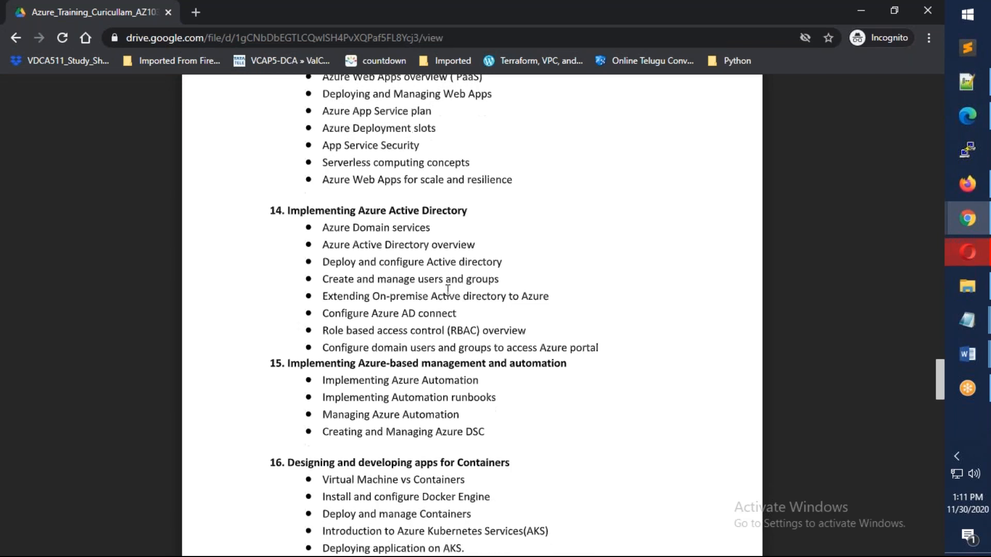
# - Mark the containers section heading and first topics after the automation section
pyautogui.scroll(-3)
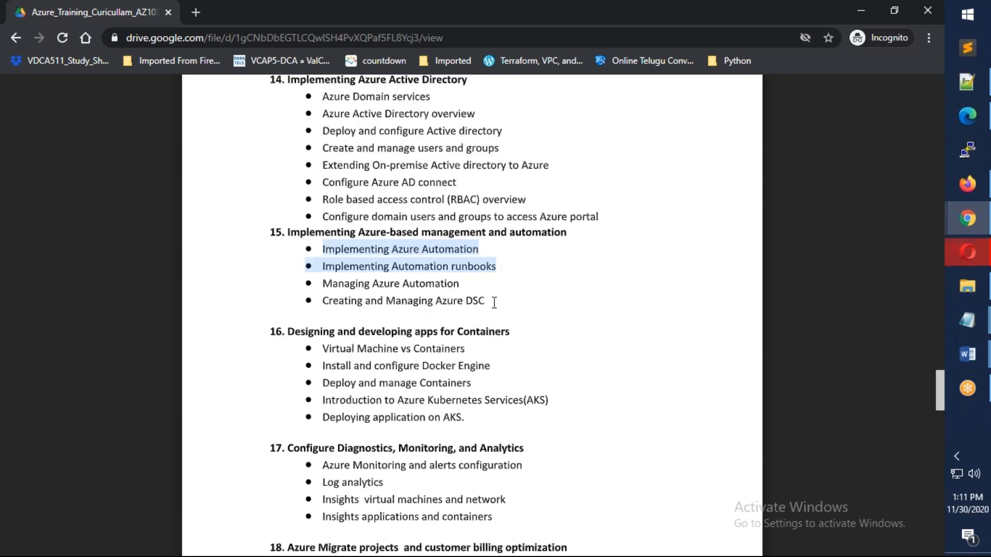
pyautogui.click(363, 271)
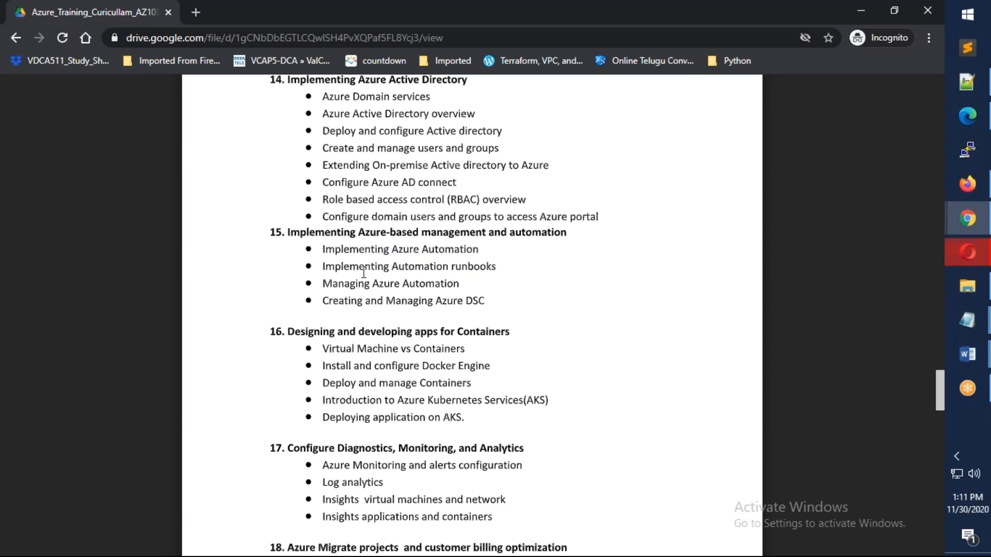
pyautogui.scroll(-3)
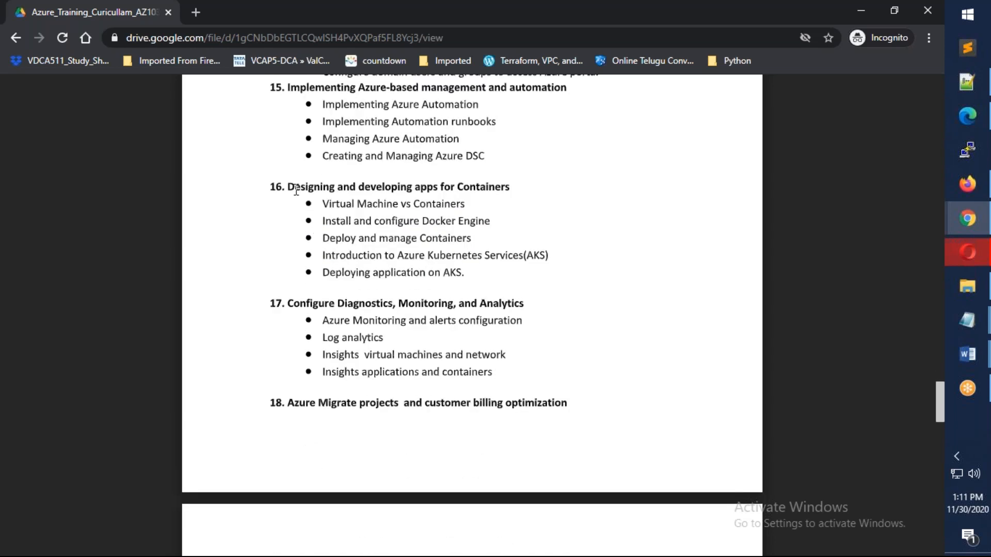
pyautogui.moveTo(288, 186); pyautogui.dragTo(372, 221)
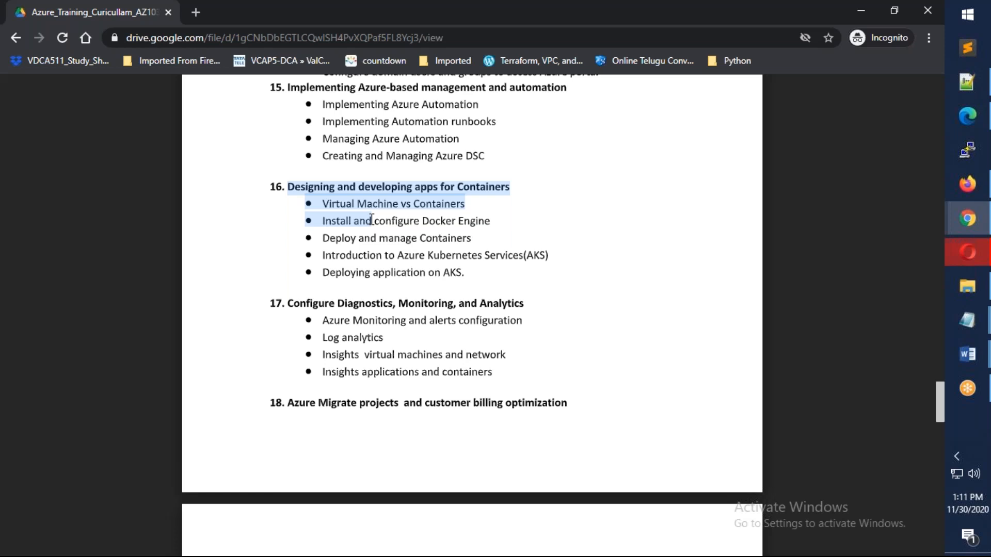
pyautogui.moveTo(414, 227)
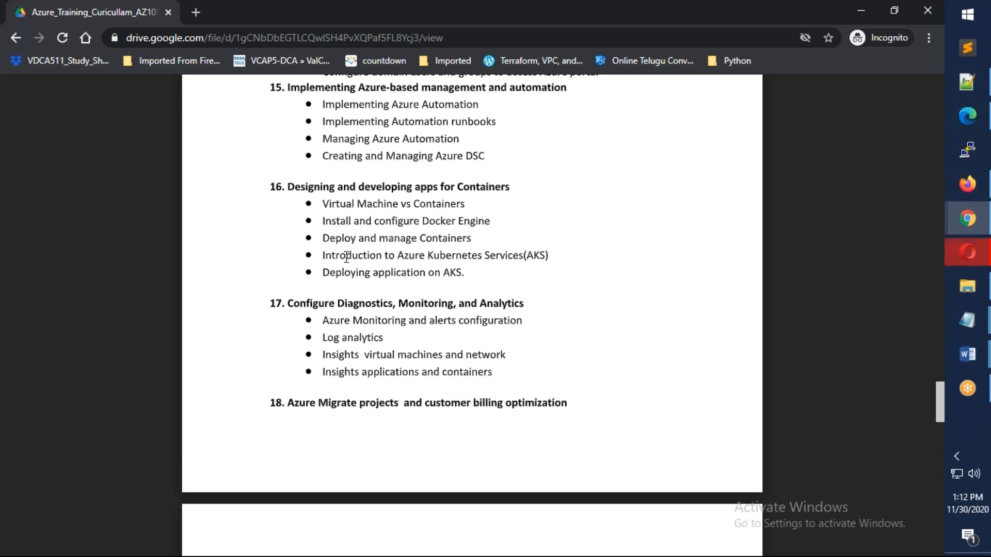
# - Read on past monitoring and Azure Migrate to section 19, Azure NAT Gateway CDN WAF
pyautogui.scroll(-3)
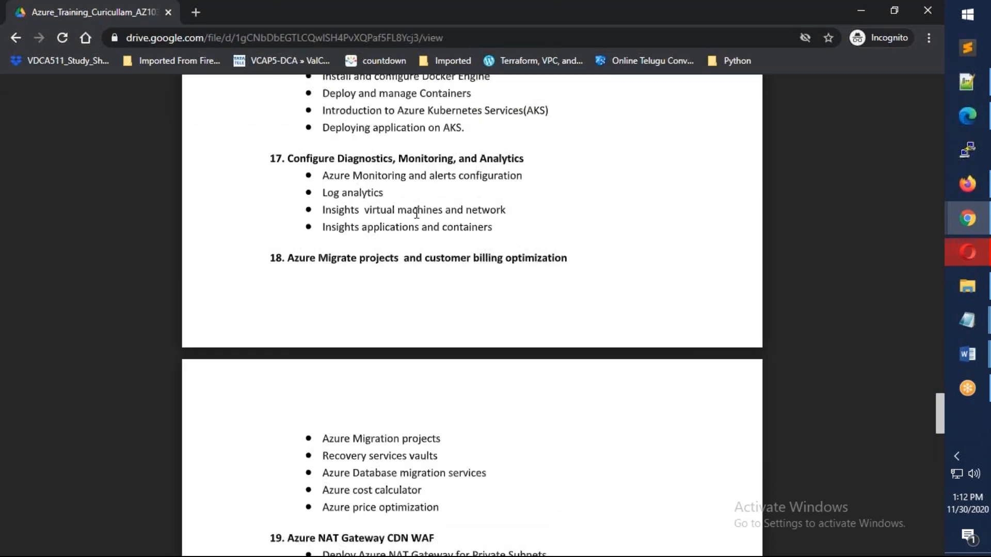
pyautogui.scroll(-3)
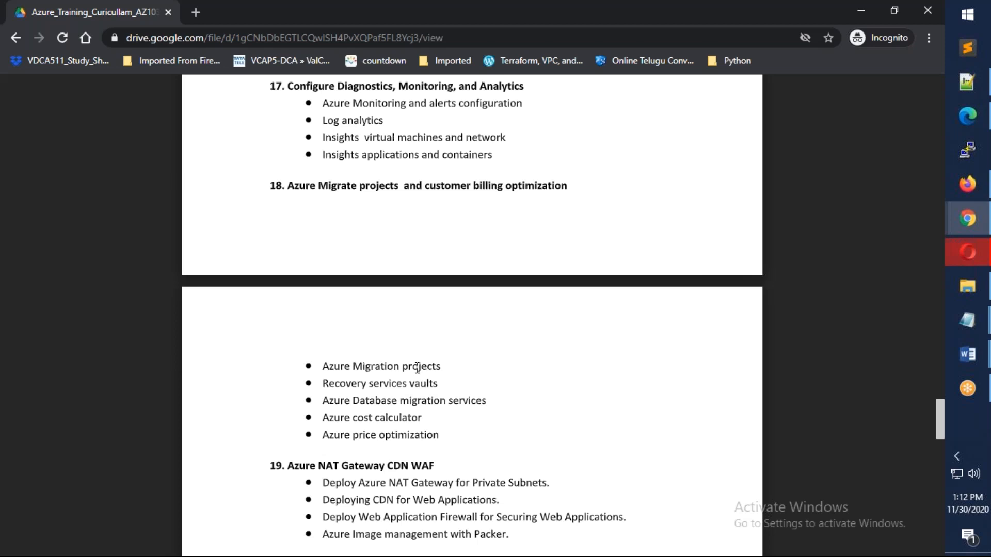
# - Read sections 20 to 22 through to the final Azure Certification & Azure Project section
pyautogui.scroll(-3)
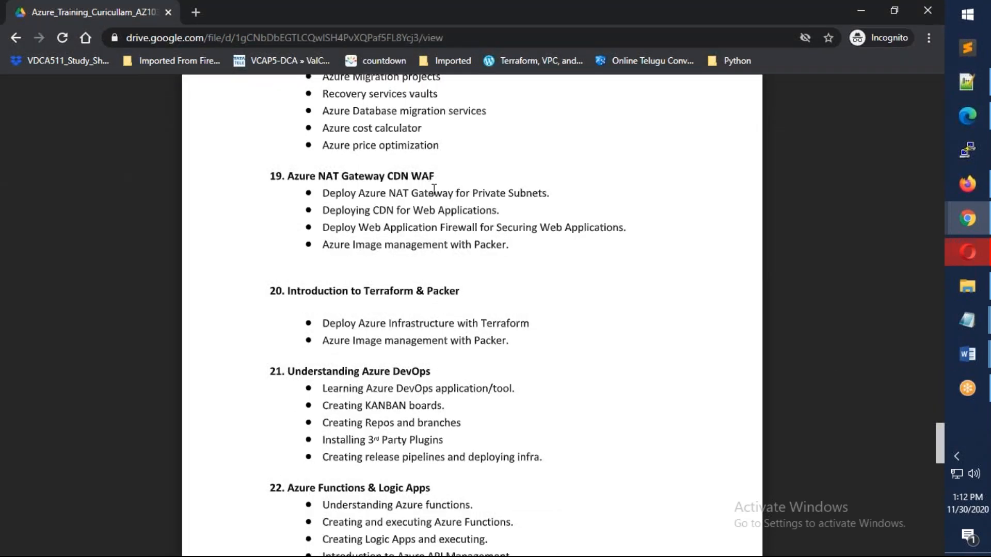
pyautogui.scroll(-3)
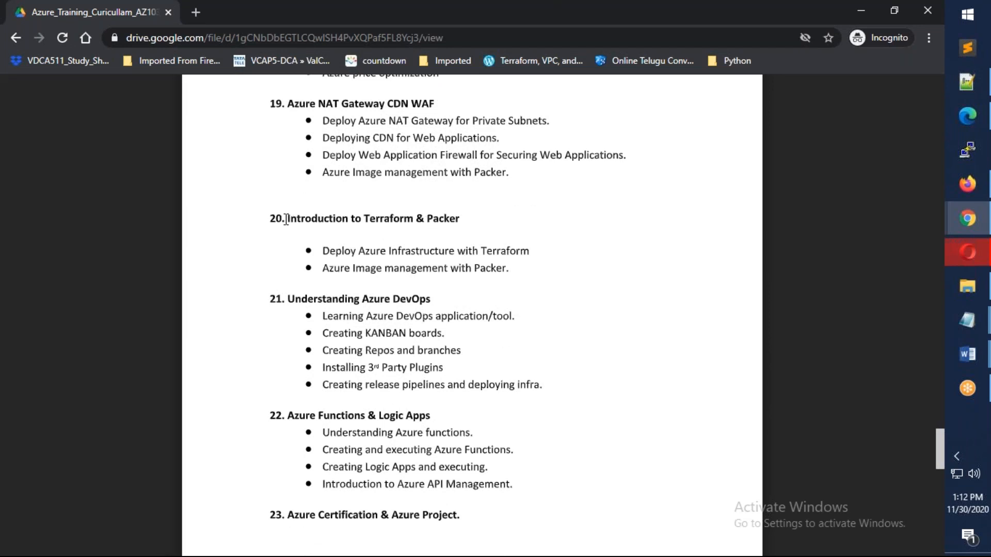
pyautogui.scroll(-3)
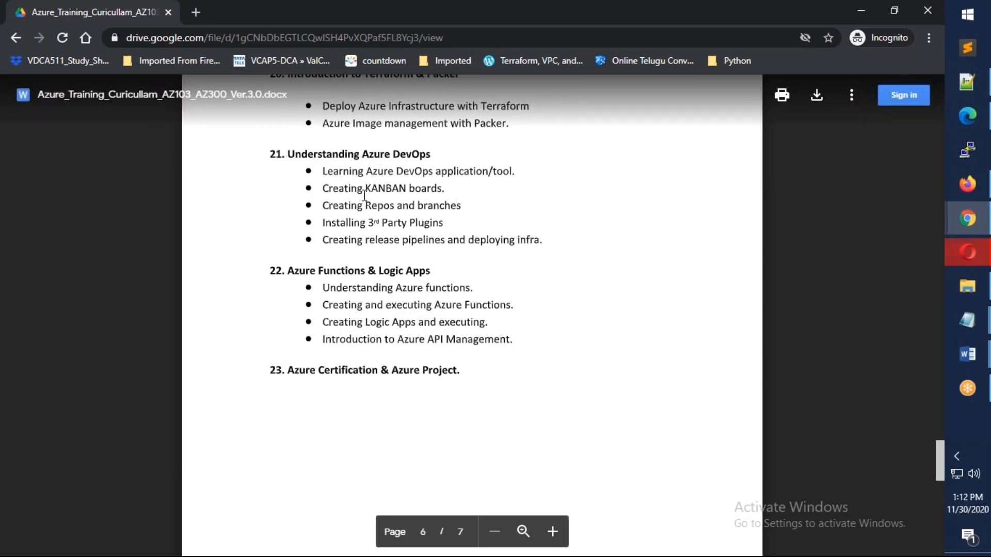
pyautogui.moveTo(480, 238)
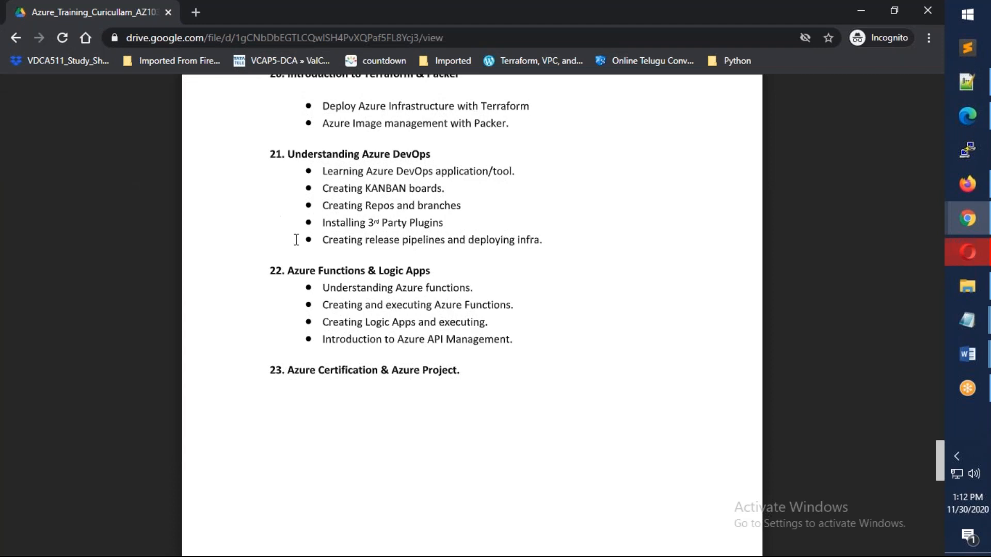
pyautogui.moveTo(336, 278)
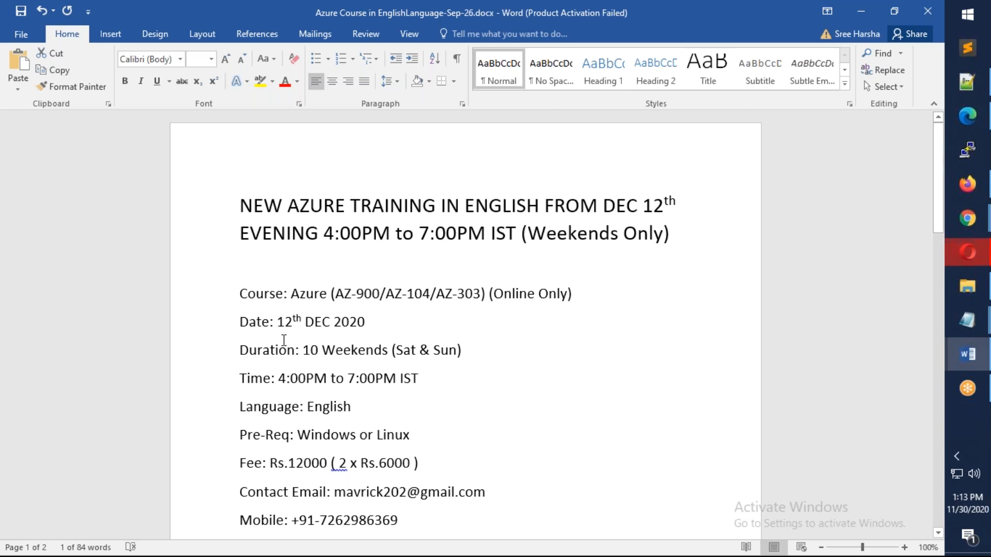
pyautogui.moveTo(421, 236)
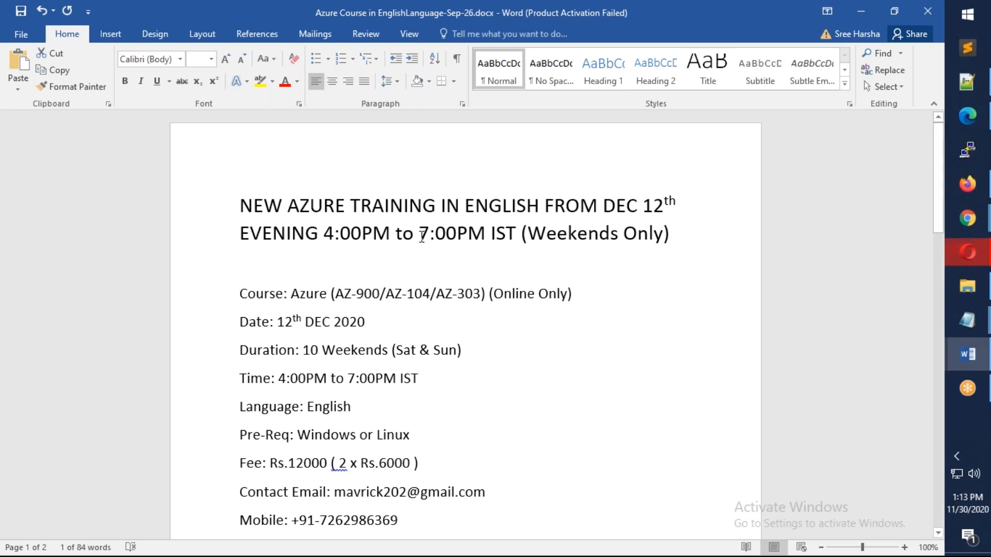
# - Review the announcement's course details and contact lines down to the GoToMeeting link
pyautogui.moveTo(335, 294); pyautogui.dragTo(479, 293)
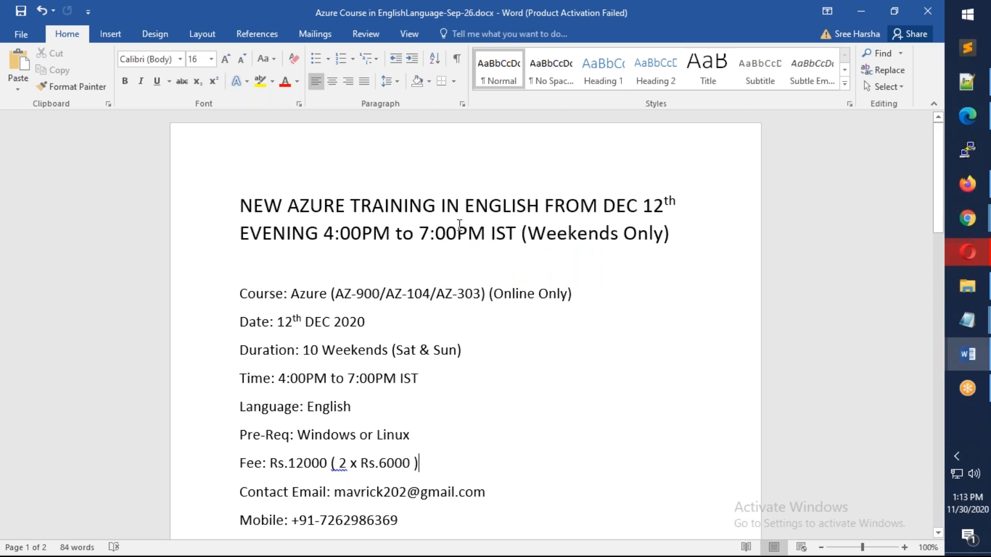
pyautogui.moveTo(444, 215)
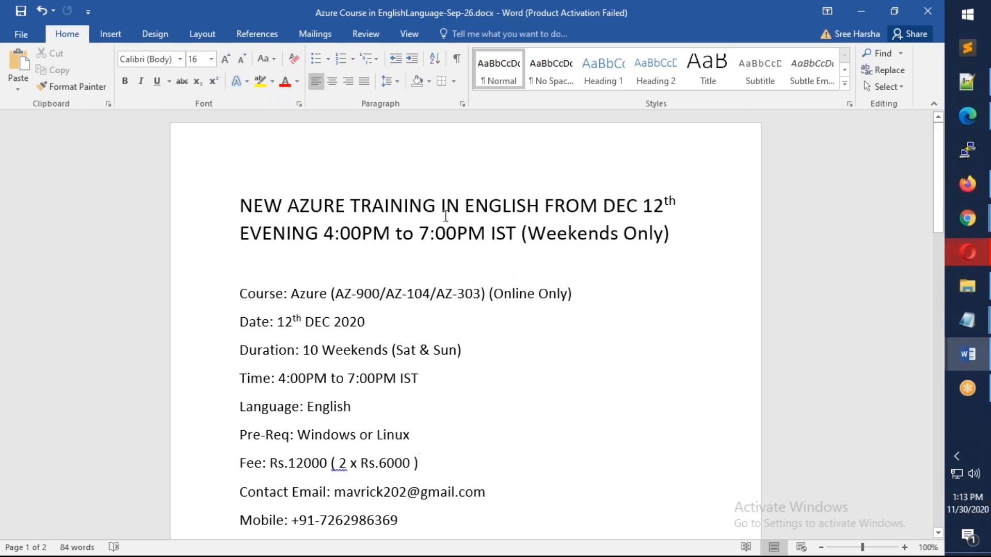
pyautogui.moveTo(594, 203)
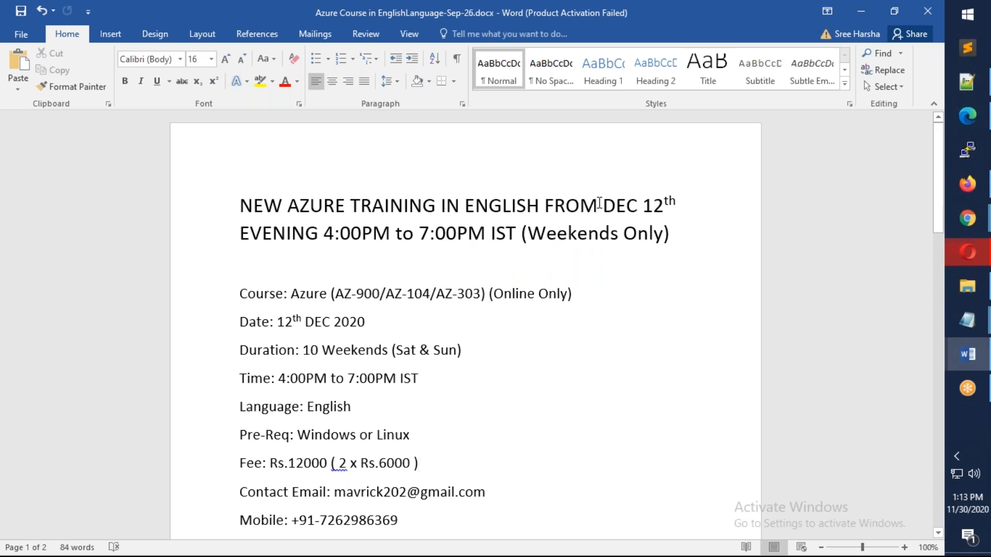
pyautogui.moveTo(545, 206); pyautogui.dragTo(675, 205)
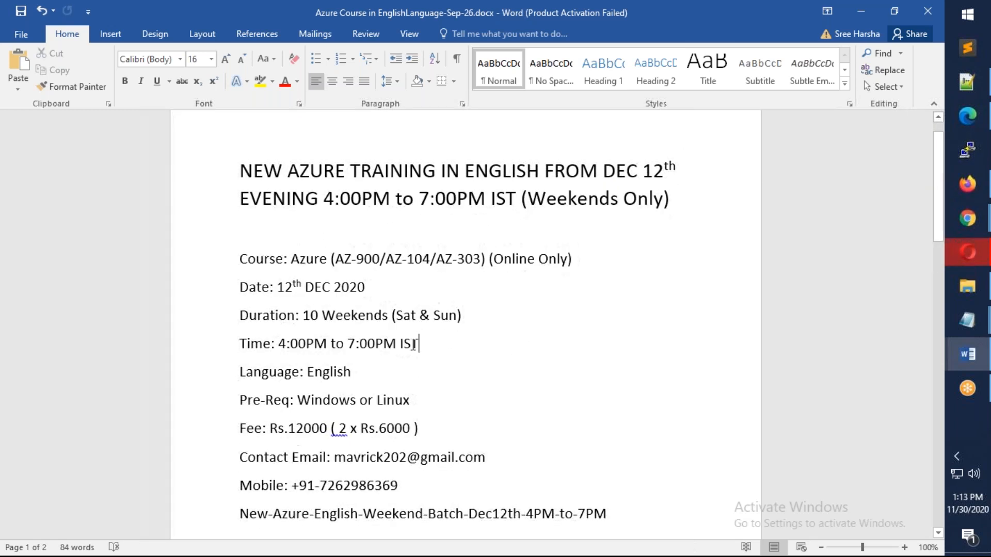
pyautogui.scroll(-3)
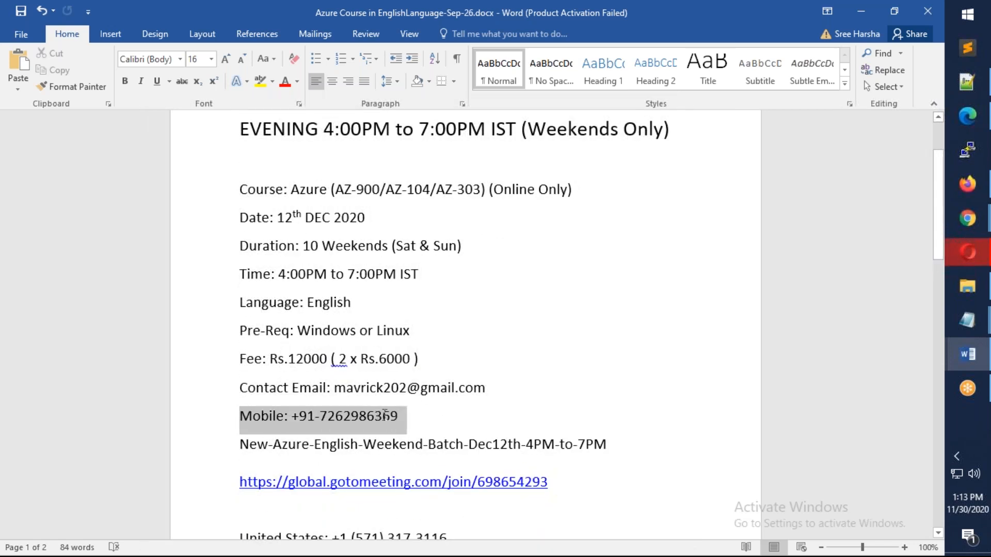
pyautogui.scroll(-3)
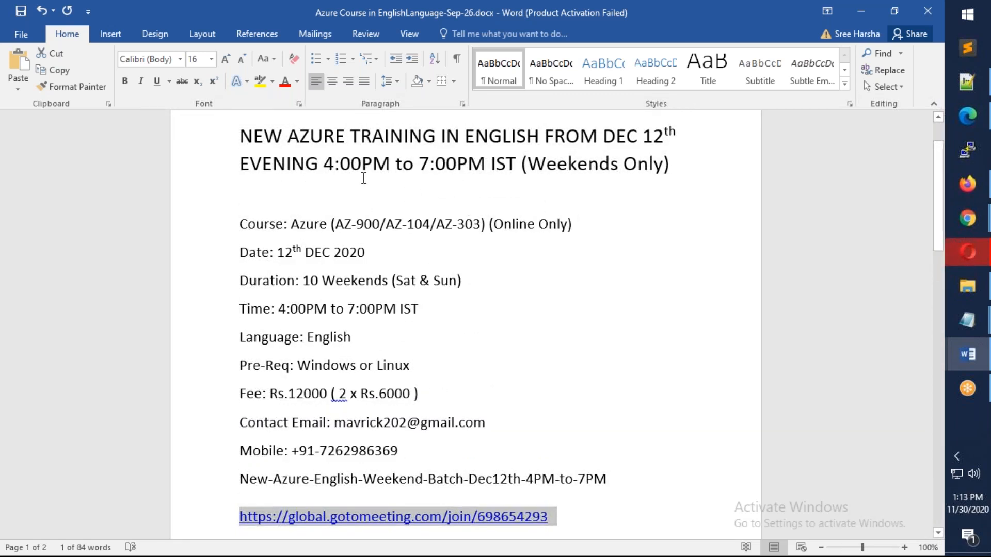
pyautogui.scroll(-3)
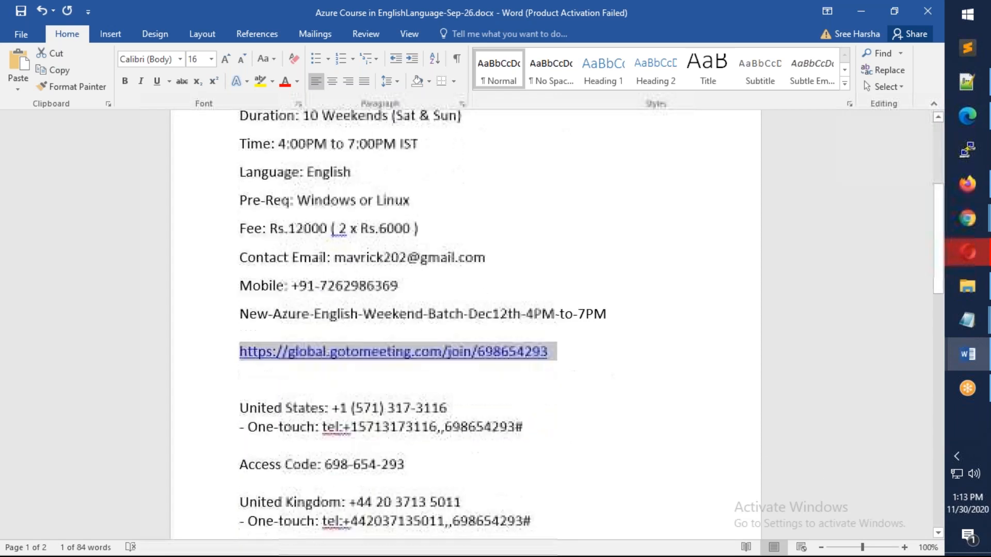
pyautogui.scroll(-3)
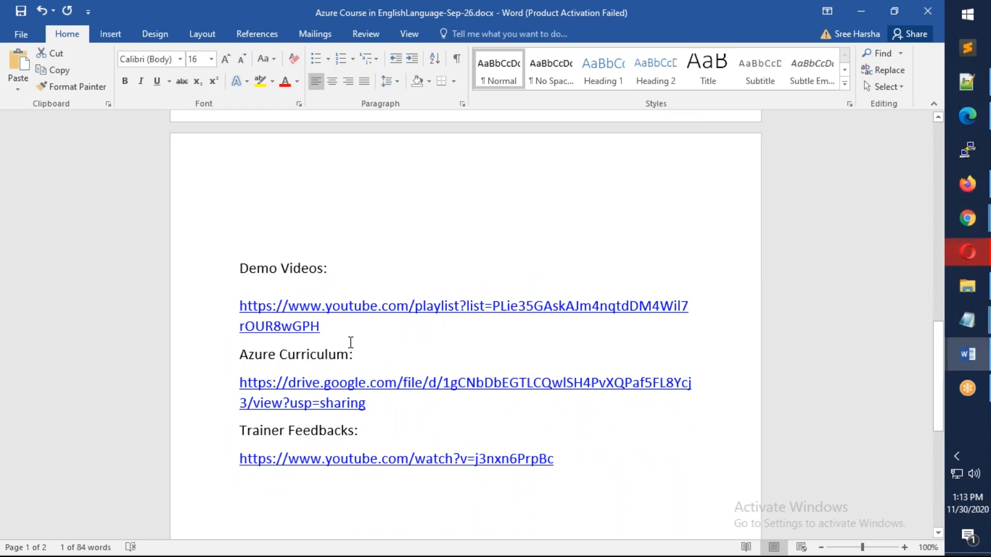
pyautogui.scroll(3)
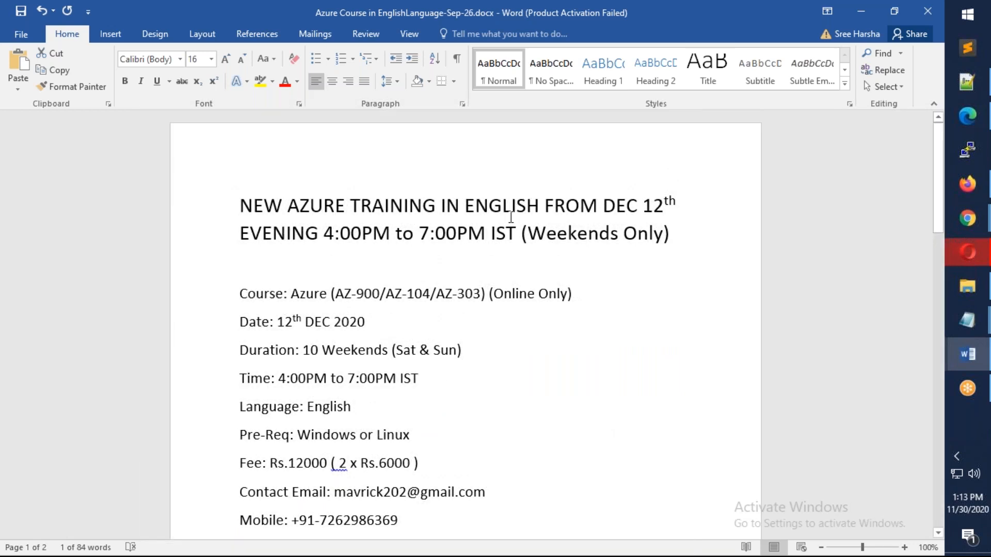
pyautogui.moveTo(940, 40)
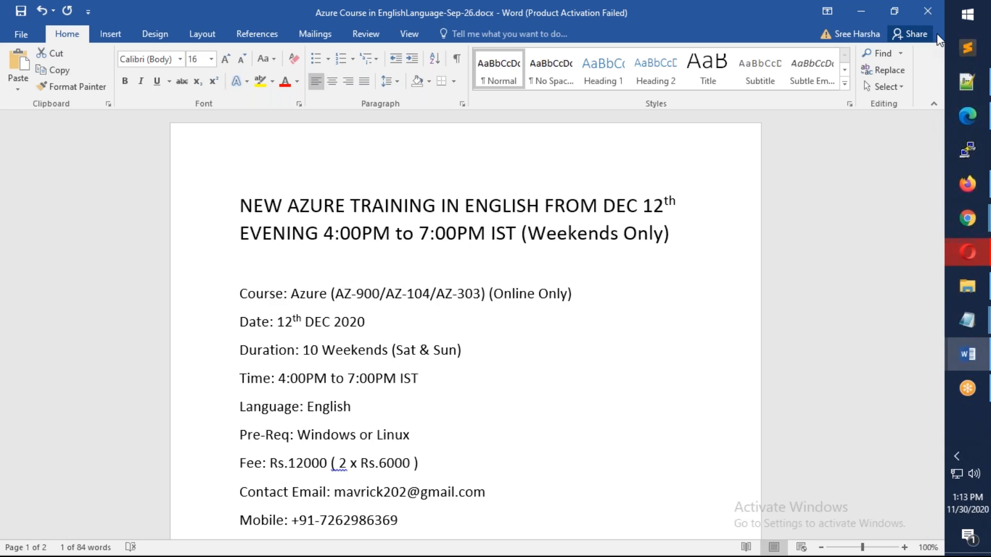